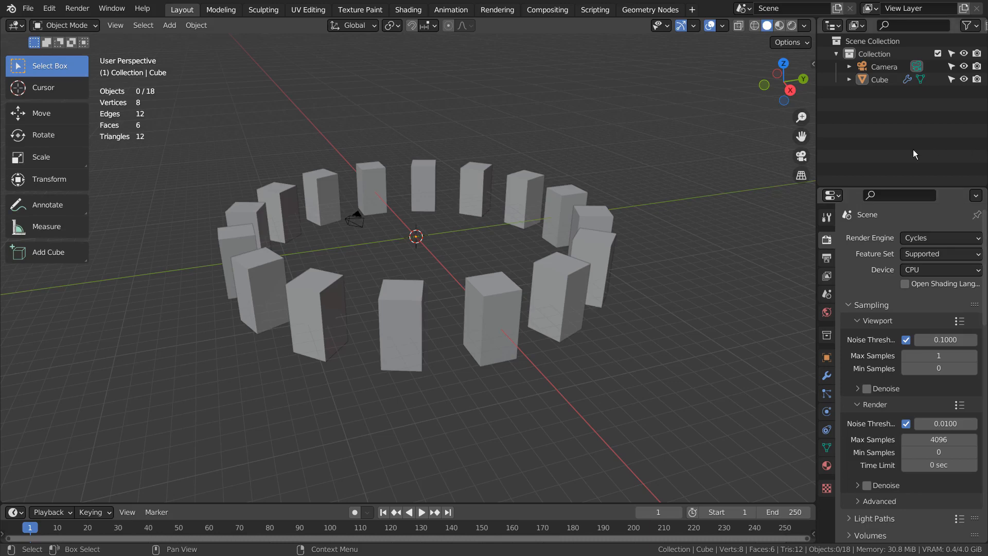
mouse_move(406, 126)
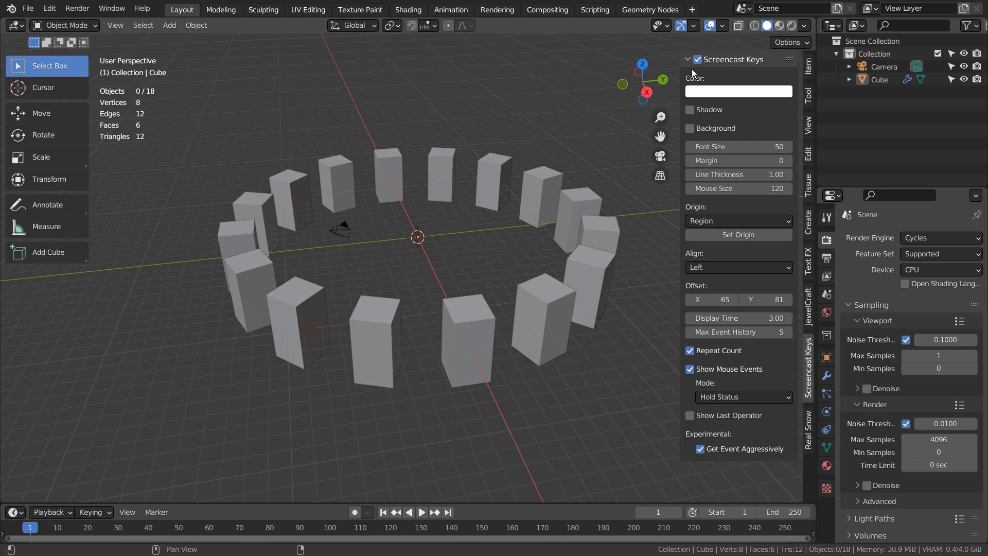
- Select the Cube object that generates the ring via the Edit menu
key(n)
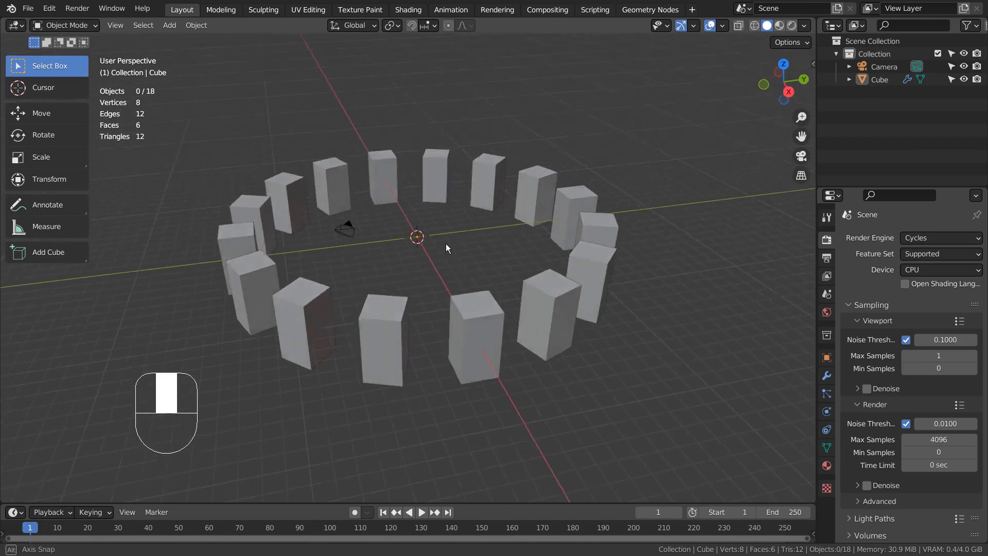
click(49, 8)
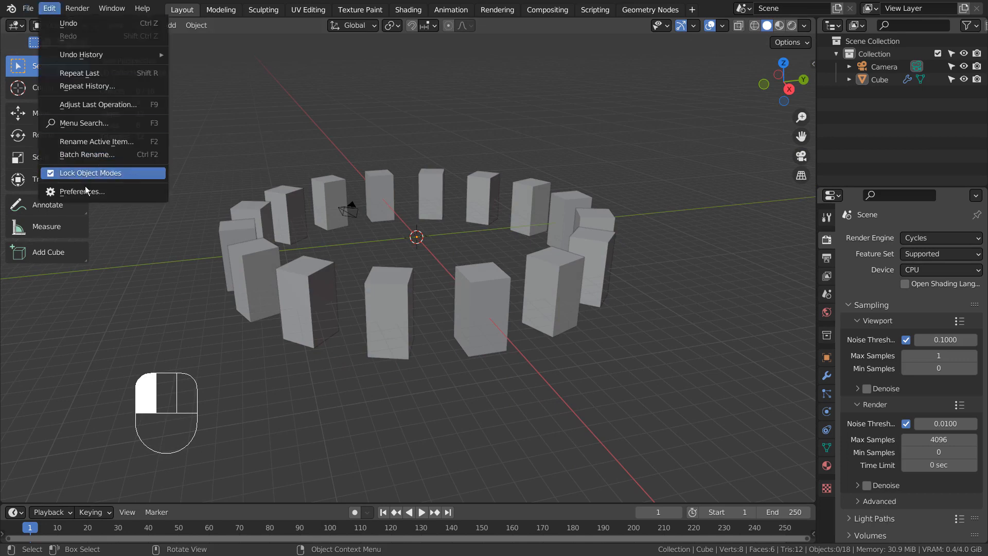
click(80, 192)
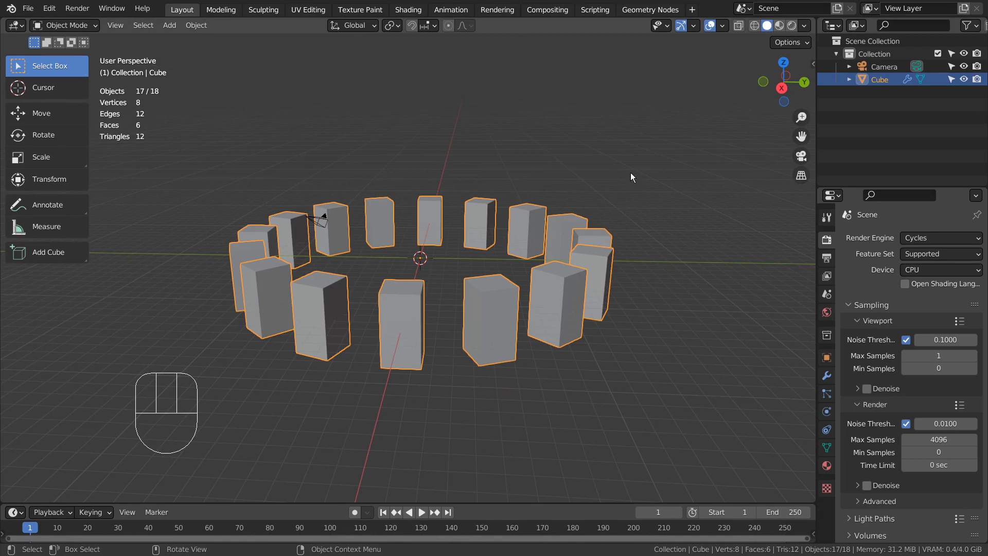
- Arrange the Geometry Nodes editor below the 3D viewport showing the cube ring
click(650, 9)
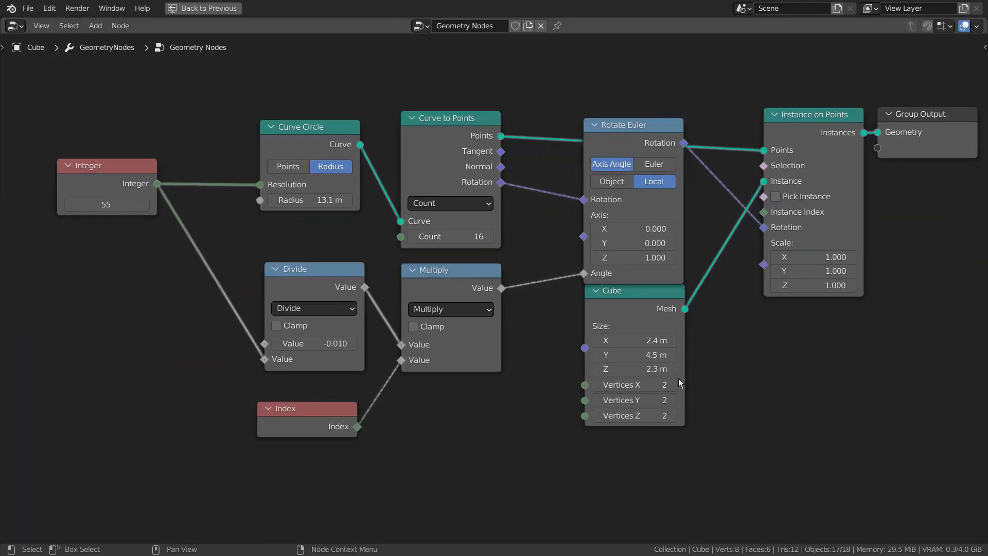
mouse_move(775, 407)
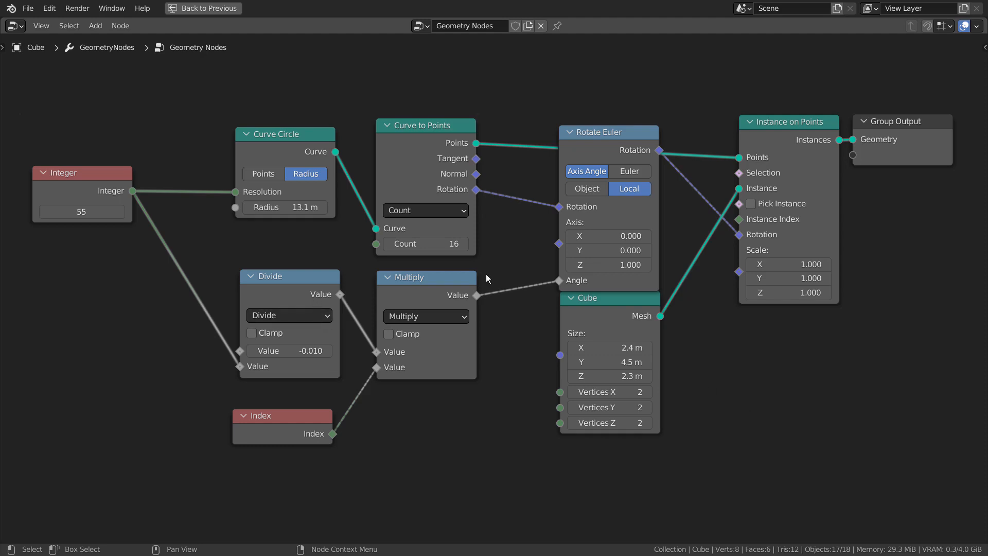
click(203, 8)
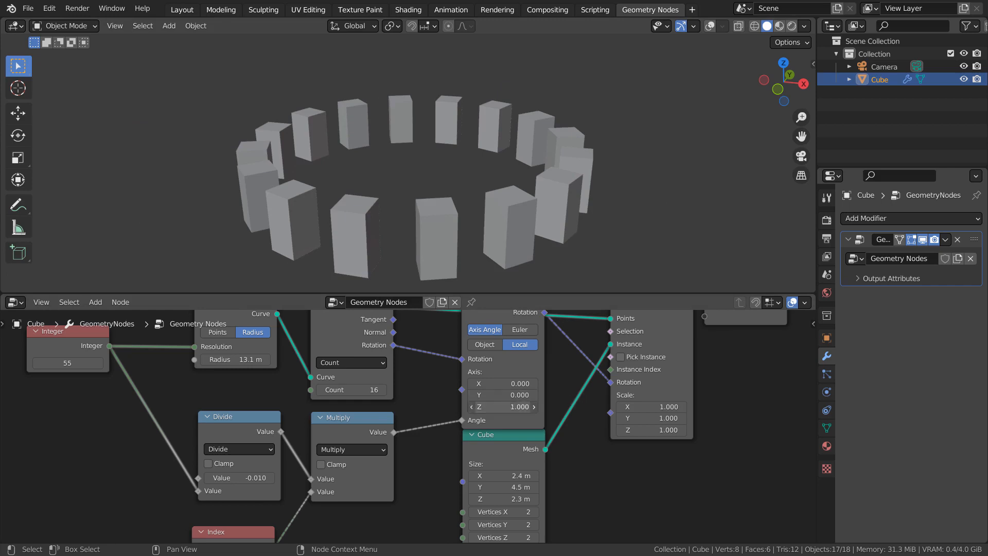
mouse_move(504, 407)
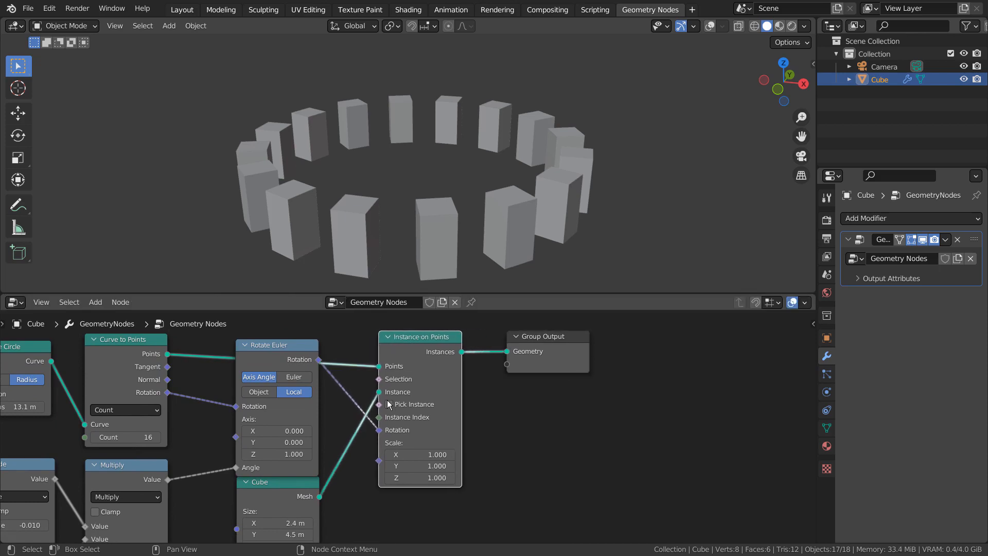
mouse_move(276, 503)
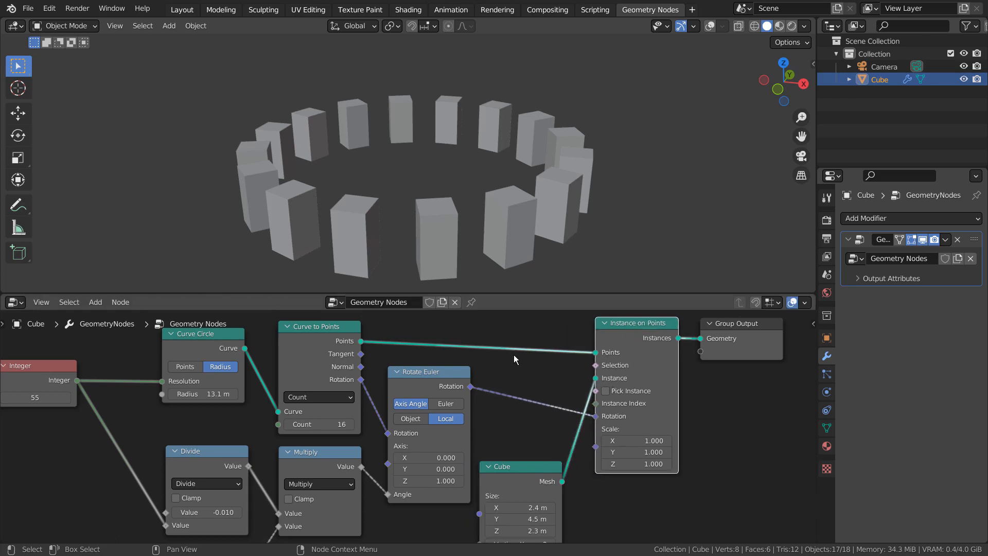
mouse_move(628, 354)
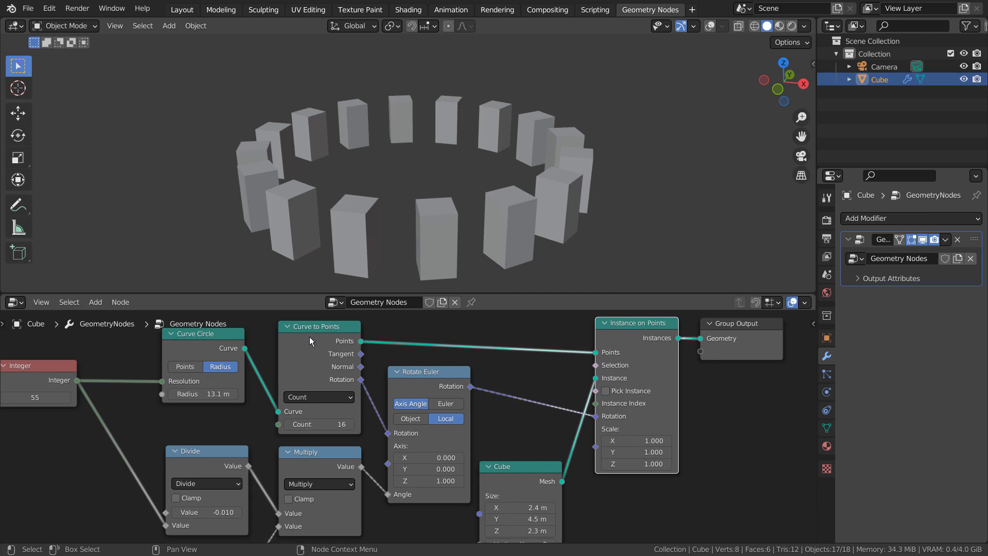
mouse_move(177, 366)
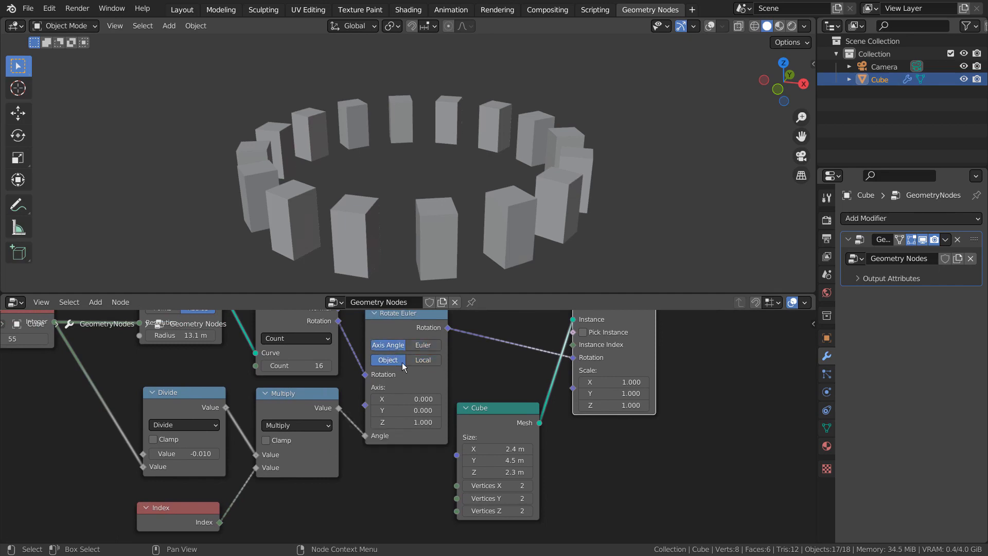
- Set Rotate Euler to Local, try Power on the Multiply node, then set Divide's value to 293.590
click(423, 360)
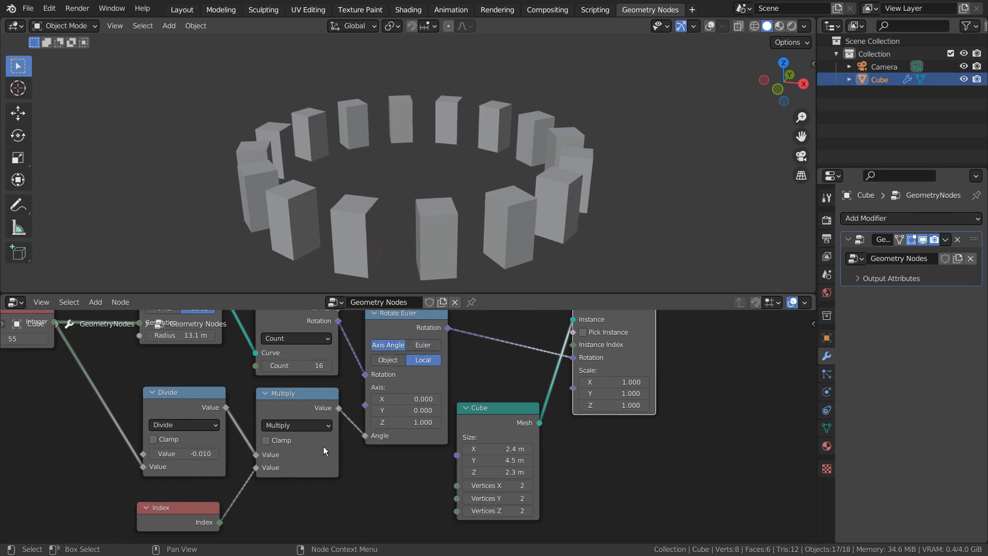
click(296, 425)
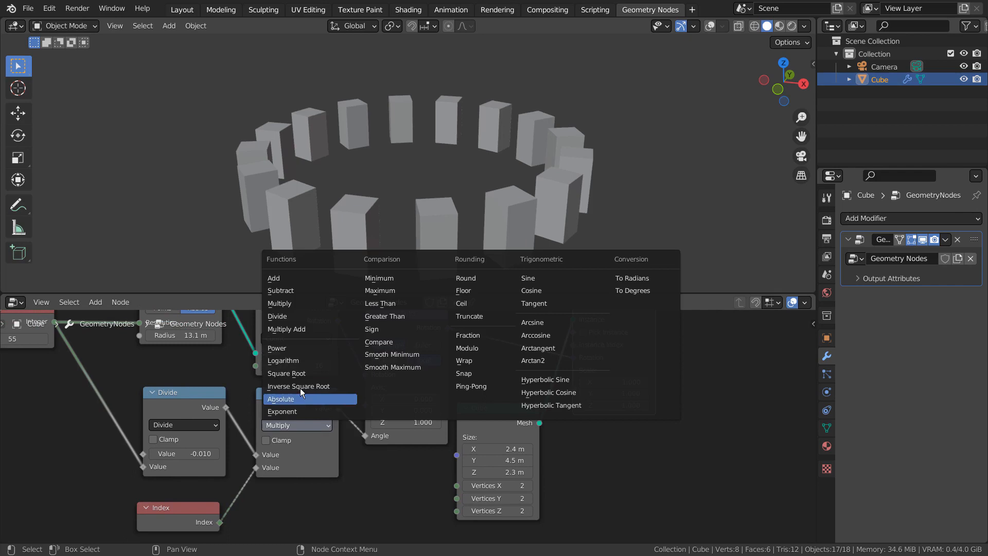
click(277, 348)
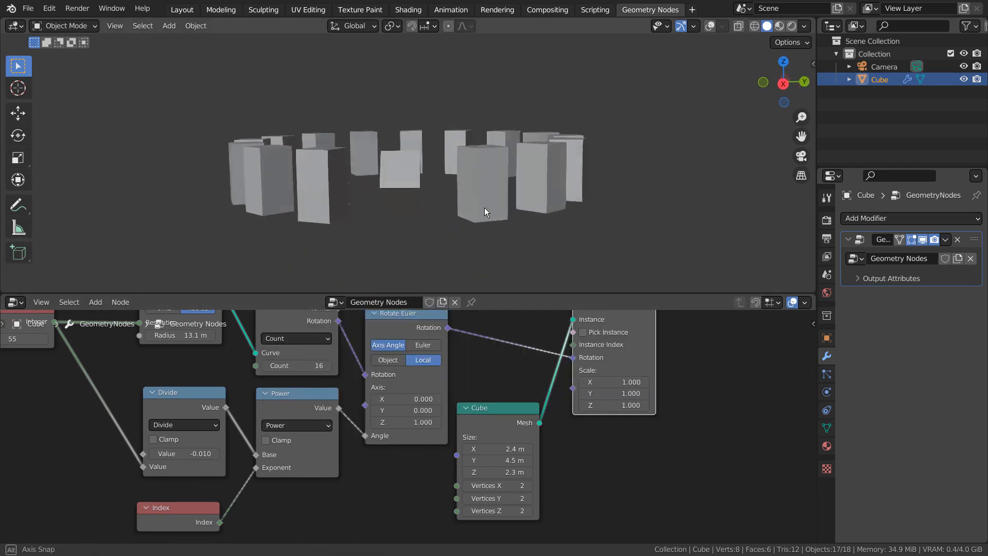
click(296, 425)
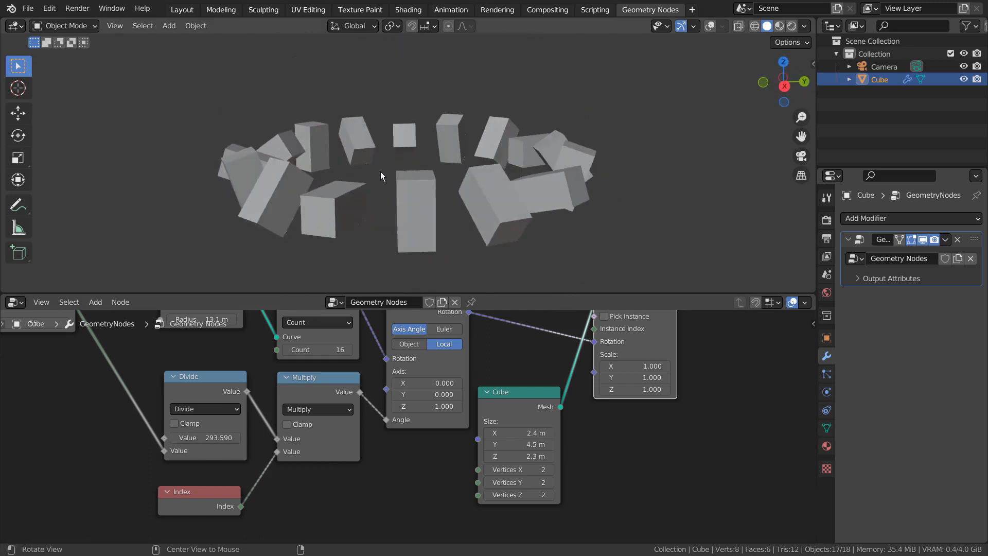
- Cycle the Divide node through Multiply Add and Add operations
click(205, 408)
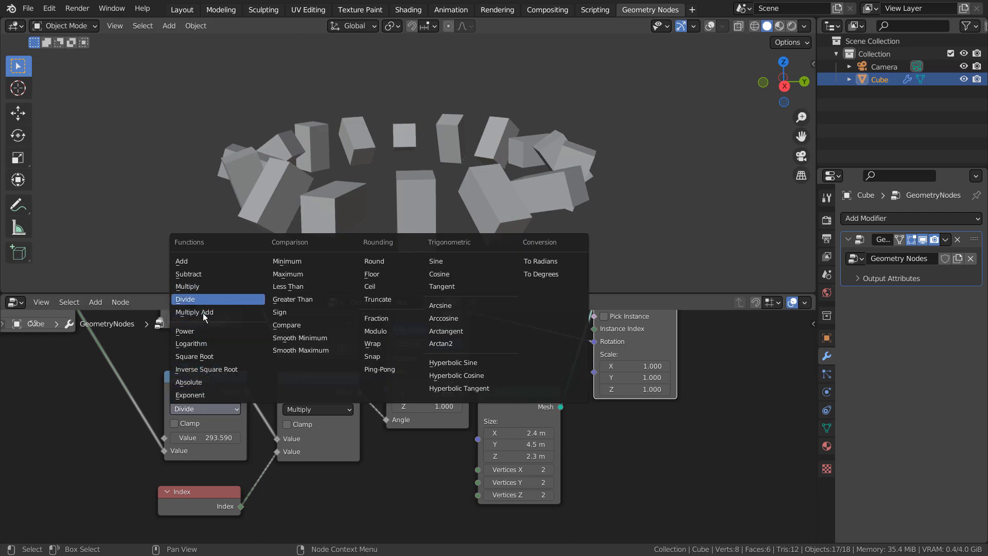
click(194, 312)
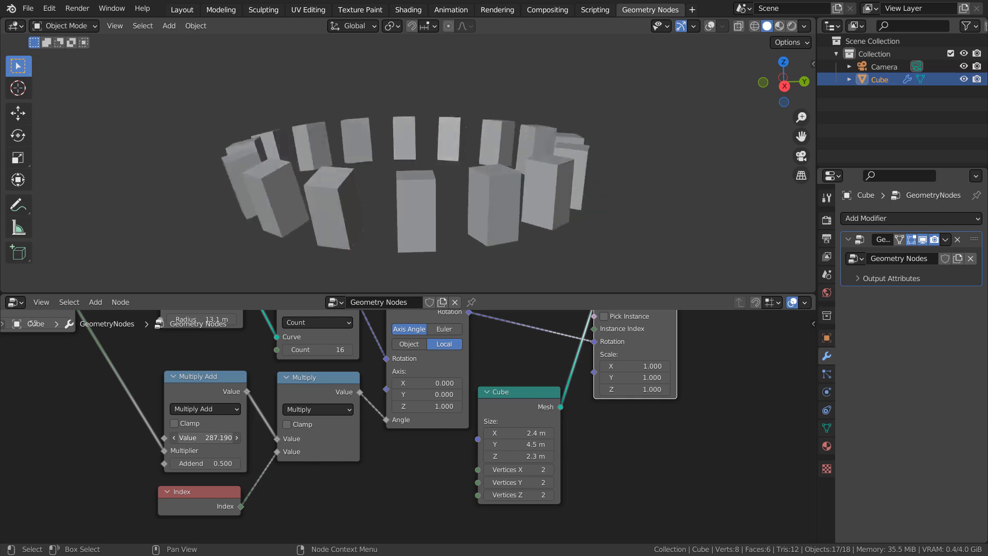
click(204, 408)
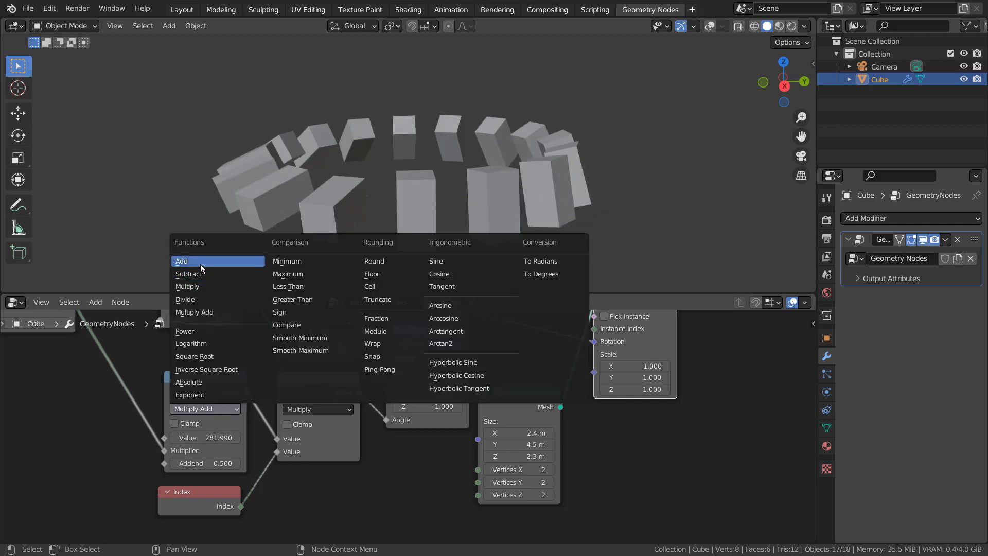
click(182, 260)
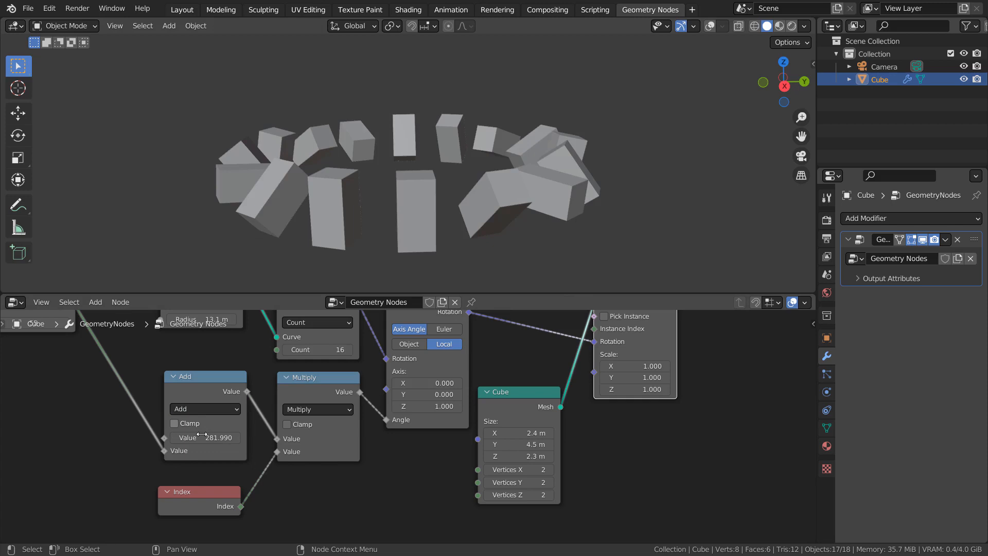
- Try Subtract with value 11.500, then revert to Divide at -0.010 so cubes stand upright
click(205, 408)
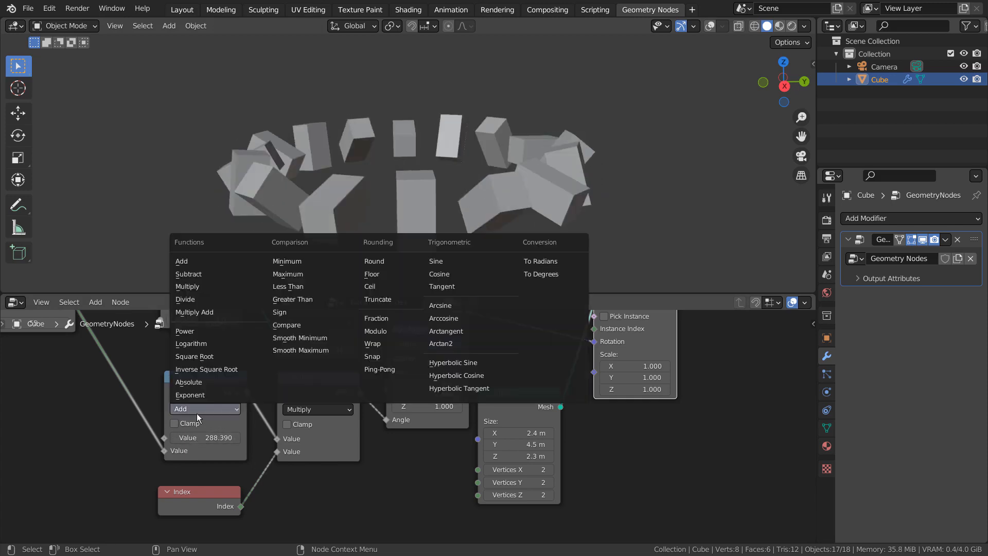
mouse_move(190, 274)
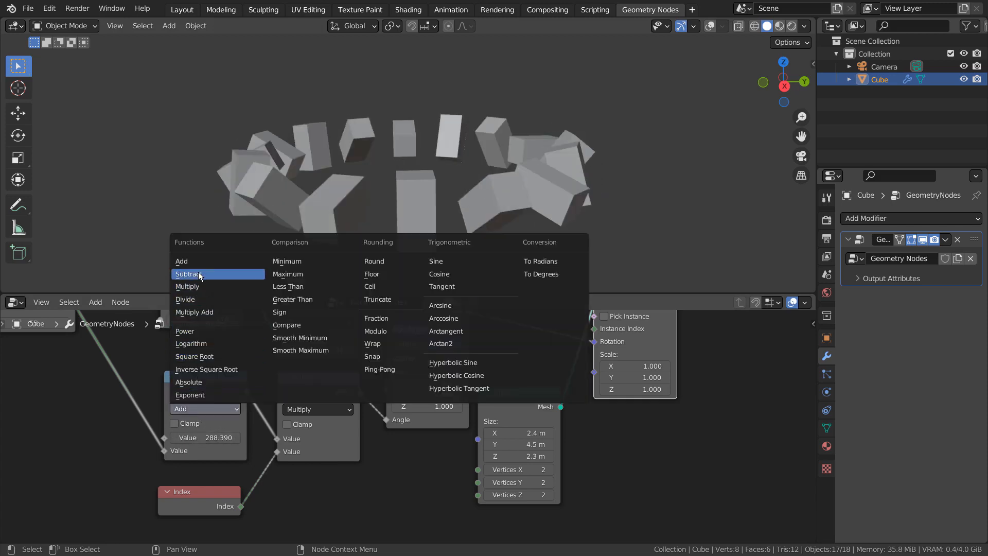
click(190, 274)
text(150.29)
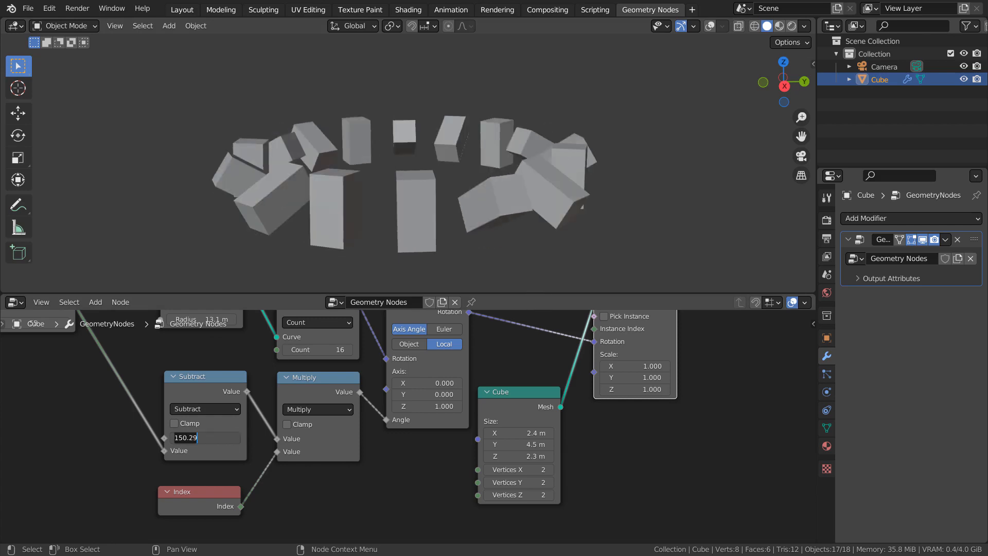
text(11.500)
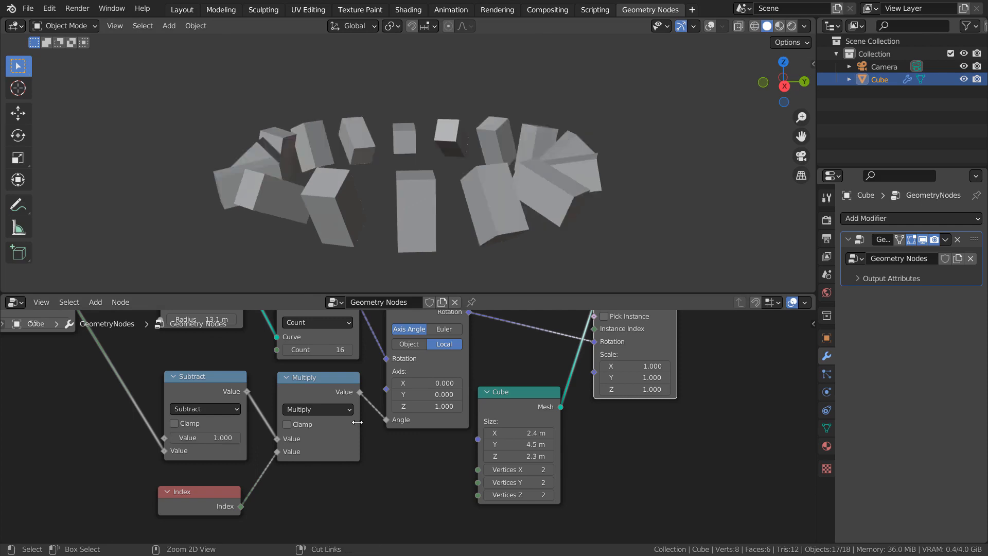
click(204, 409)
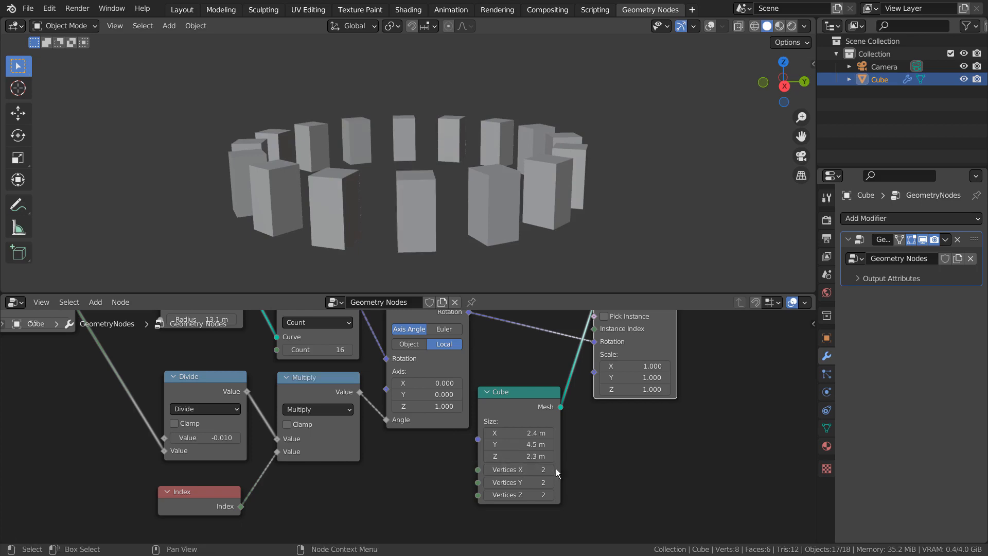
- Adjust Cube Vertices X, try Scale X 1.7 and revert, then set instance Scale Y to 0
click(550, 470)
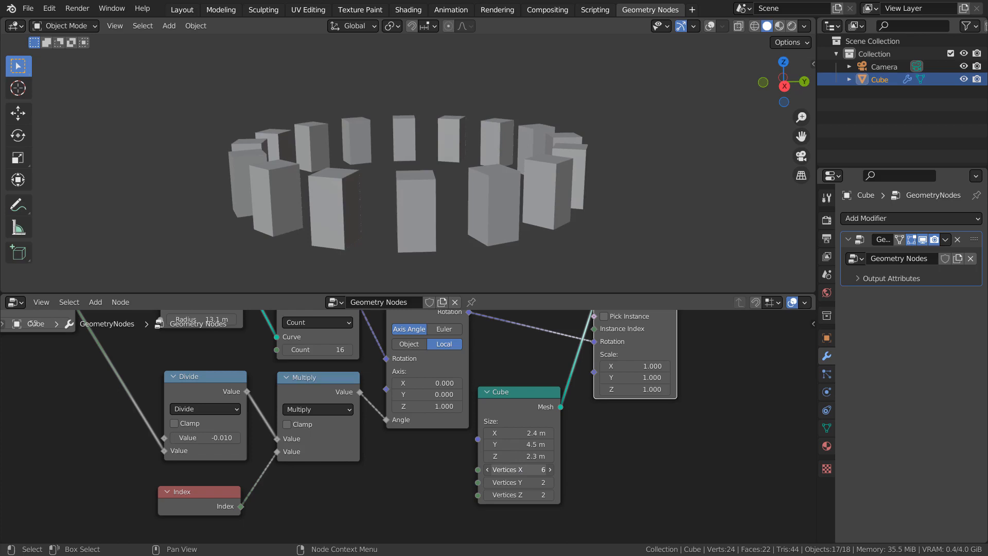
click(487, 470)
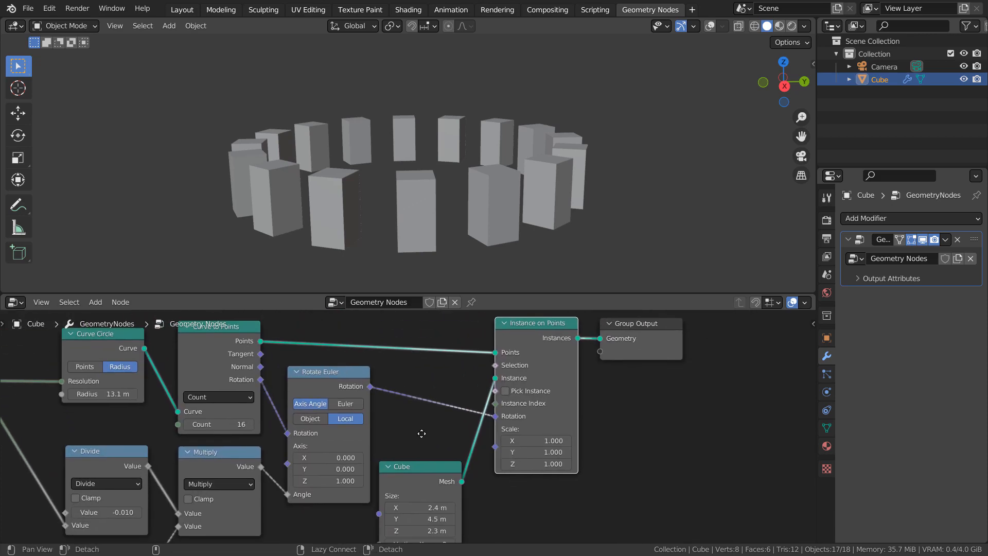
click(538, 439)
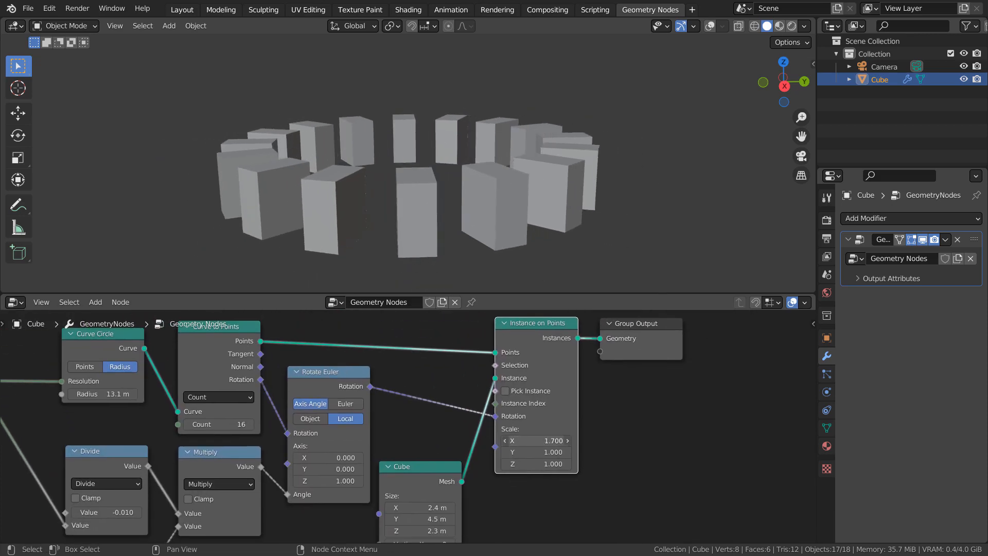
click(536, 452)
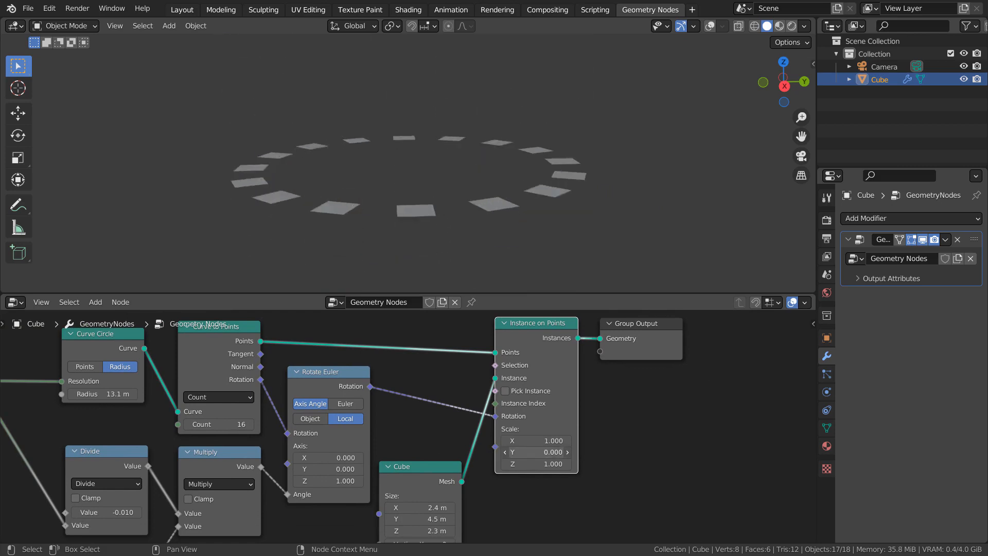